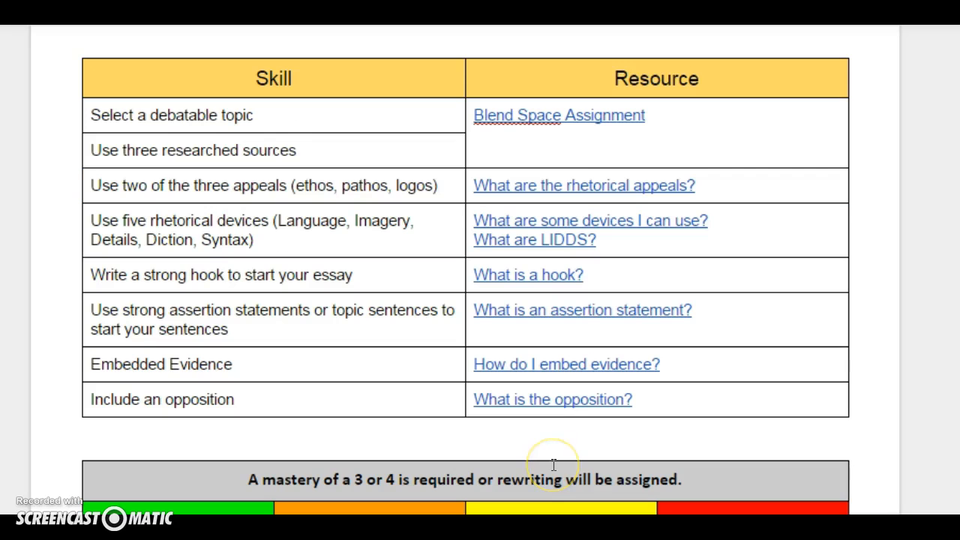
mouse_move(367, 123)
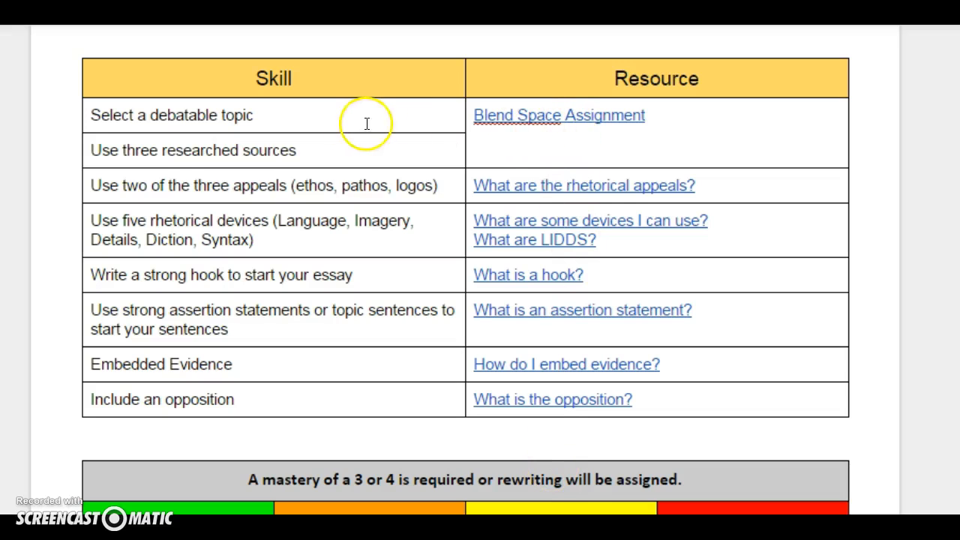
mouse_move(345, 196)
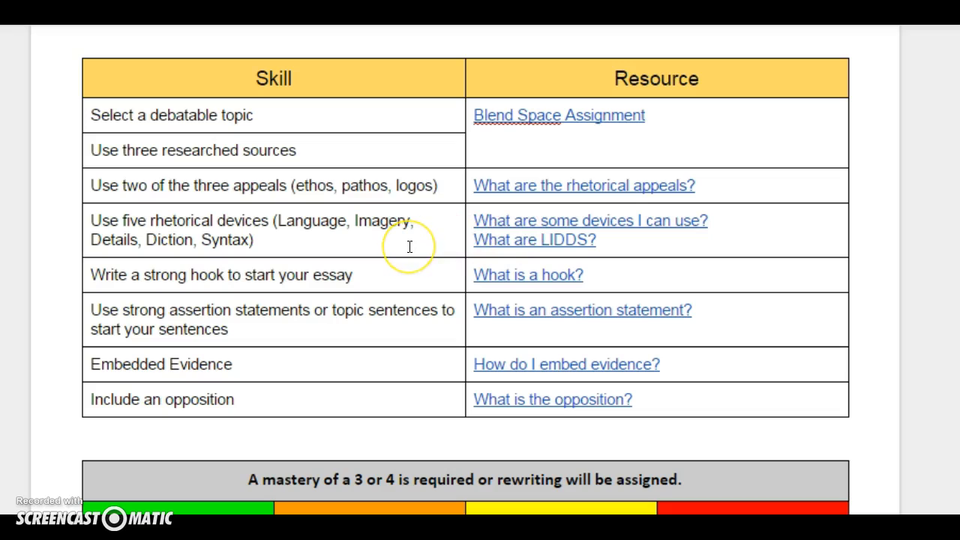
mouse_move(534, 272)
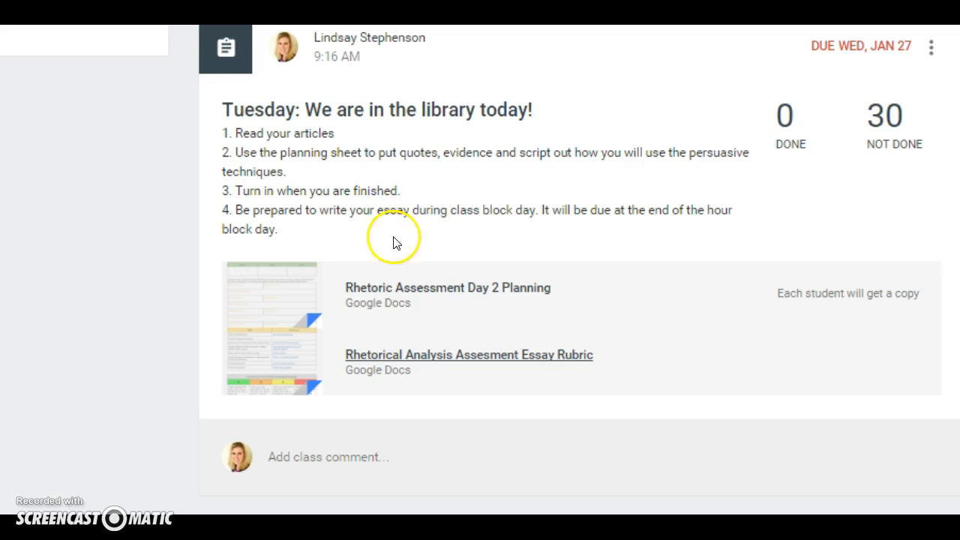
Step: Open the 'Rhetoric Assessment Day 2 Planning' attachment from the Classroom assignment
click(447, 288)
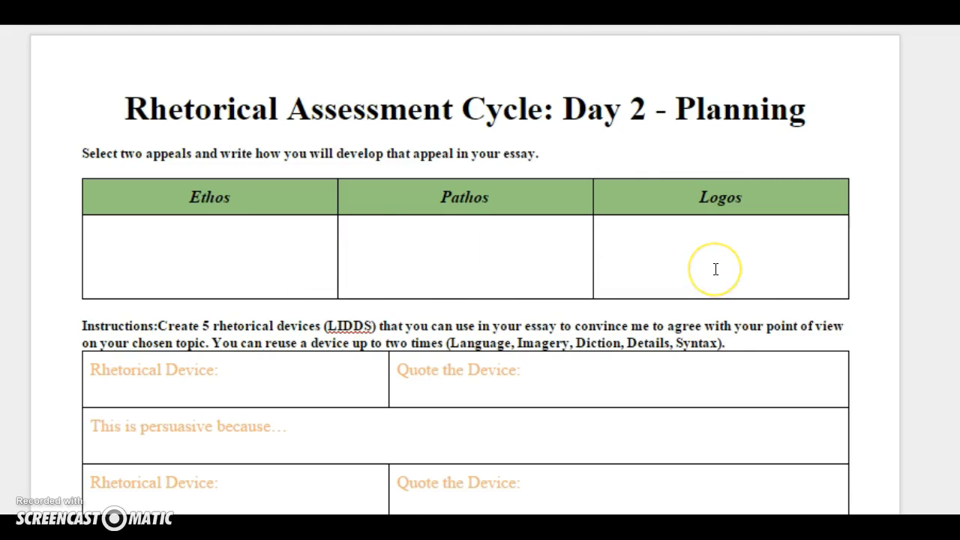
mouse_move(315, 273)
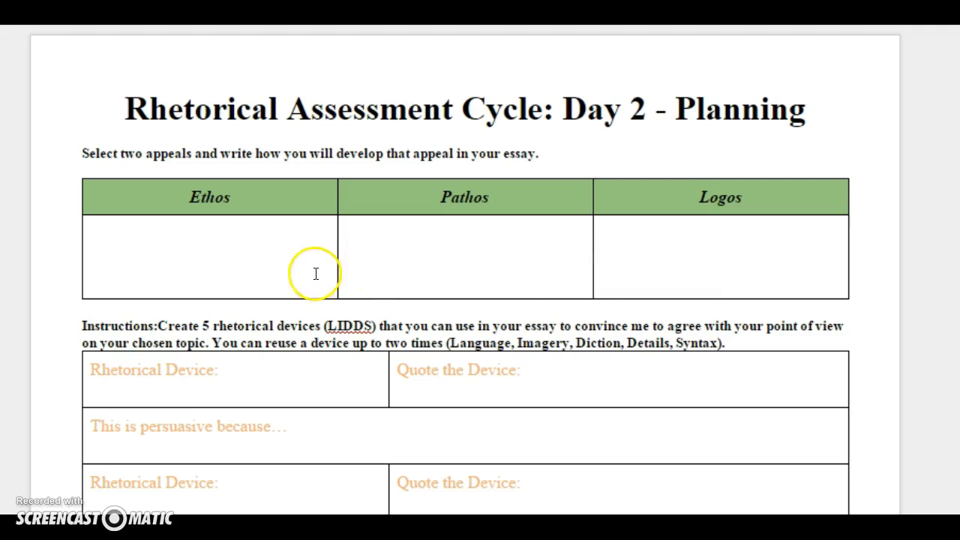
mouse_move(448, 277)
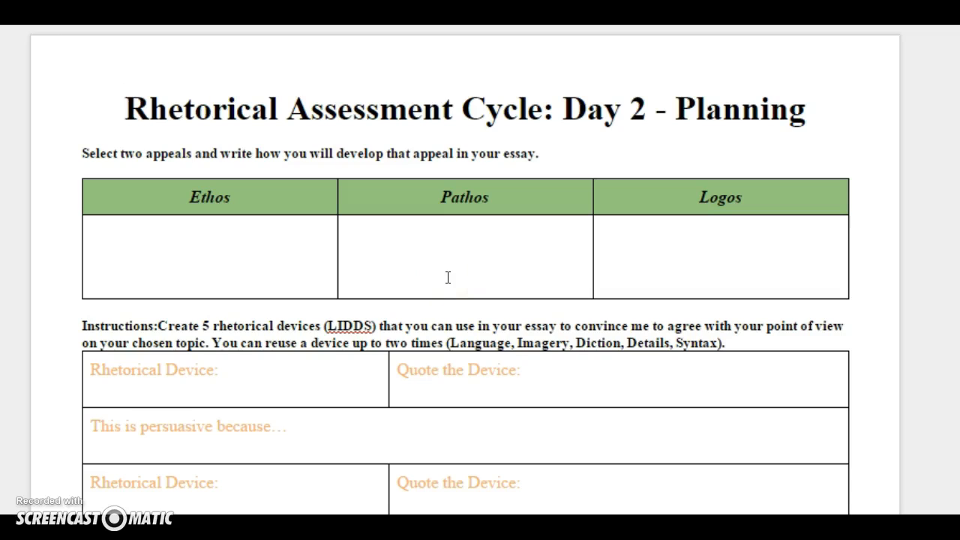
mouse_move(138, 224)
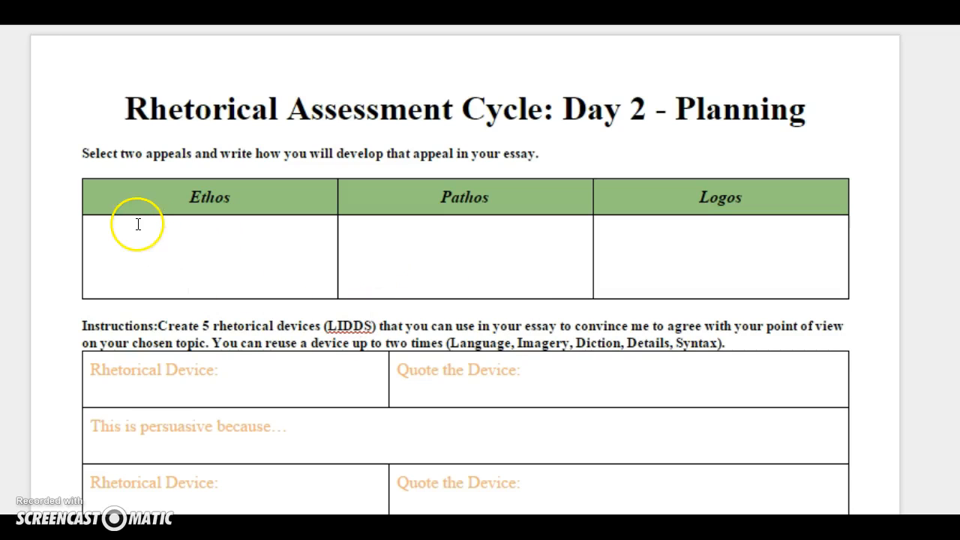
mouse_move(305, 302)
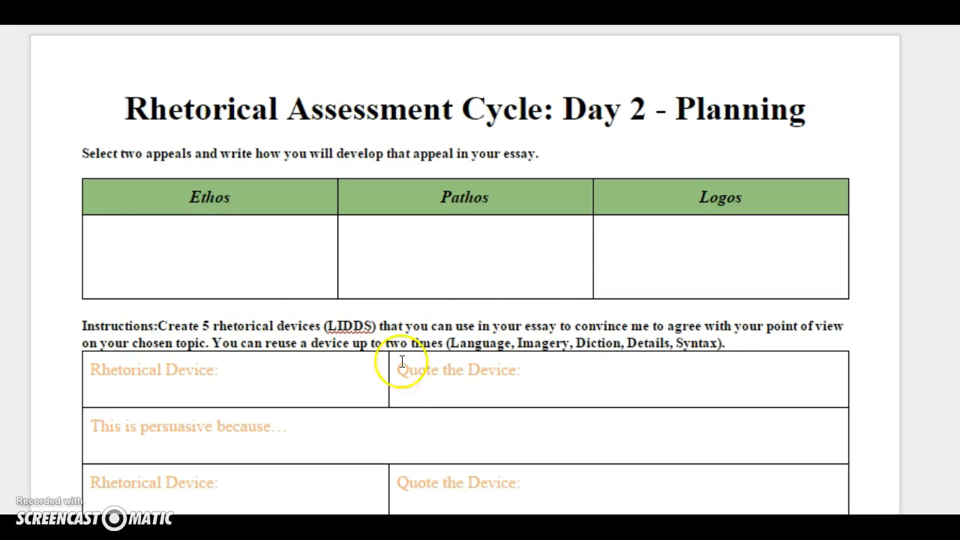
scroll(down, 3)
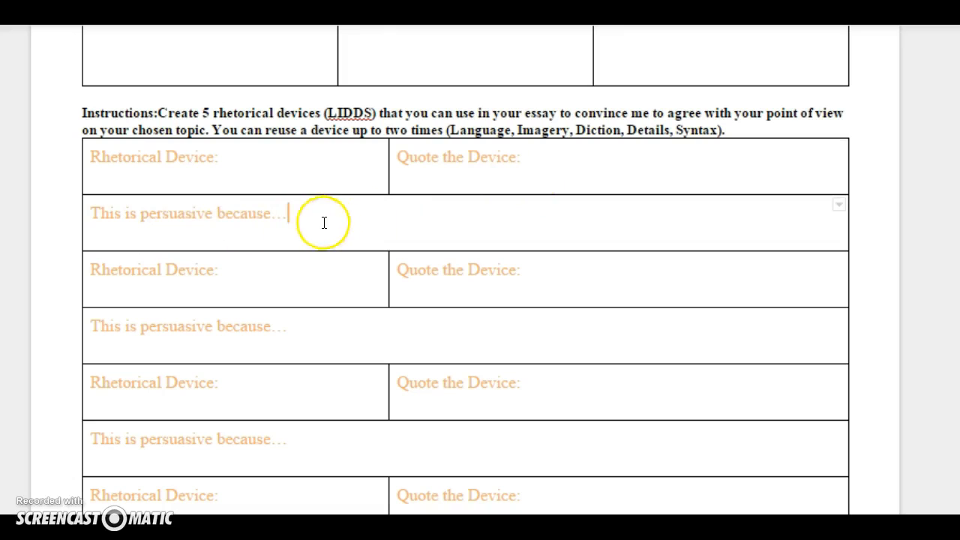
mouse_move(470, 198)
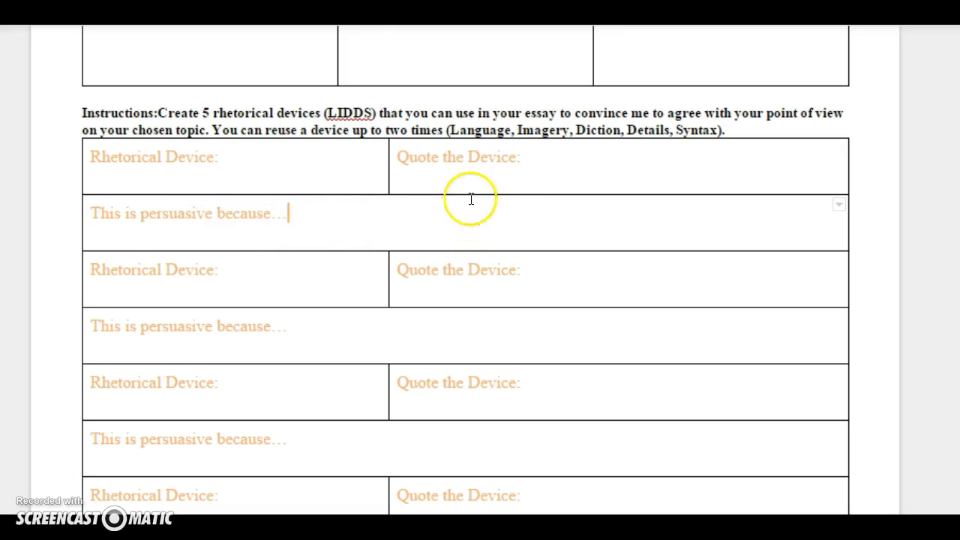
mouse_move(566, 149)
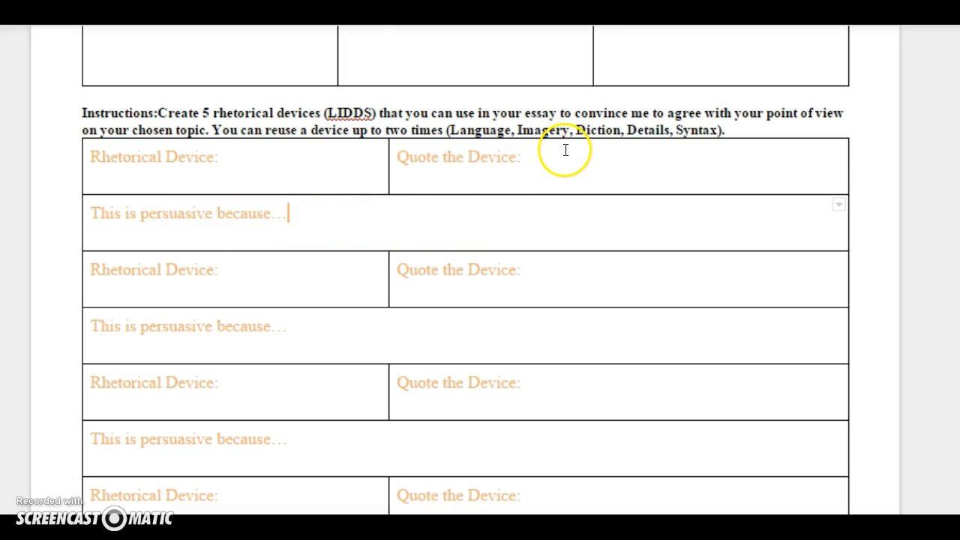